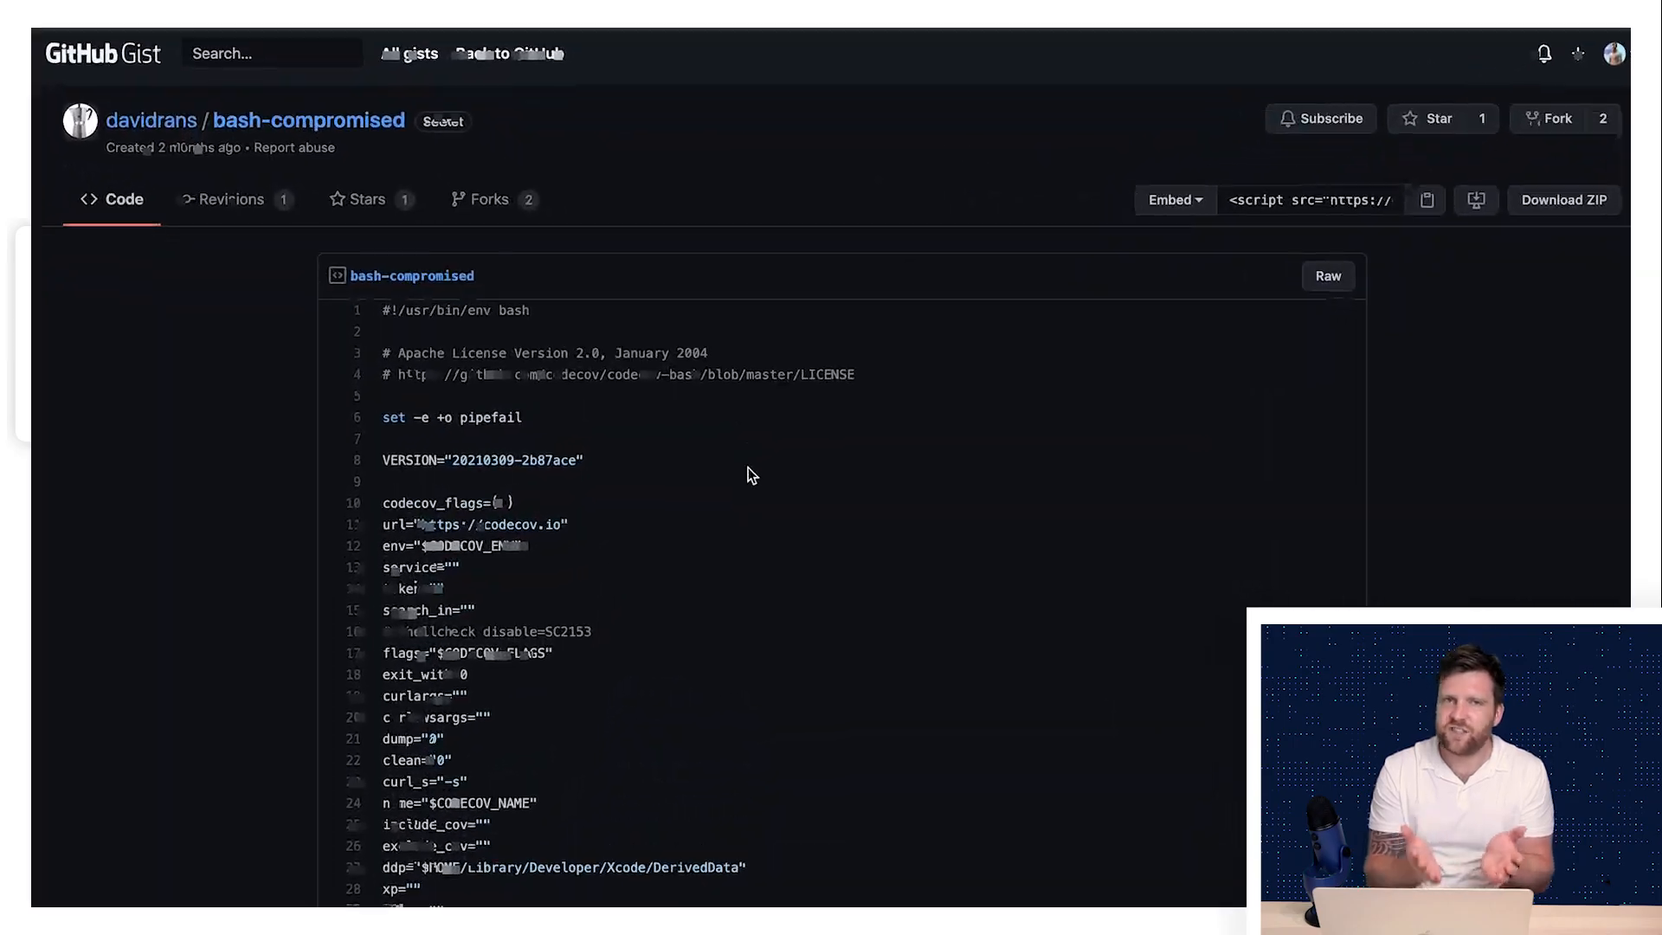
Step: Open gg-shield's open secret incidents from Perimeter and review the RSA Private Key incident
scroll("down", 3)
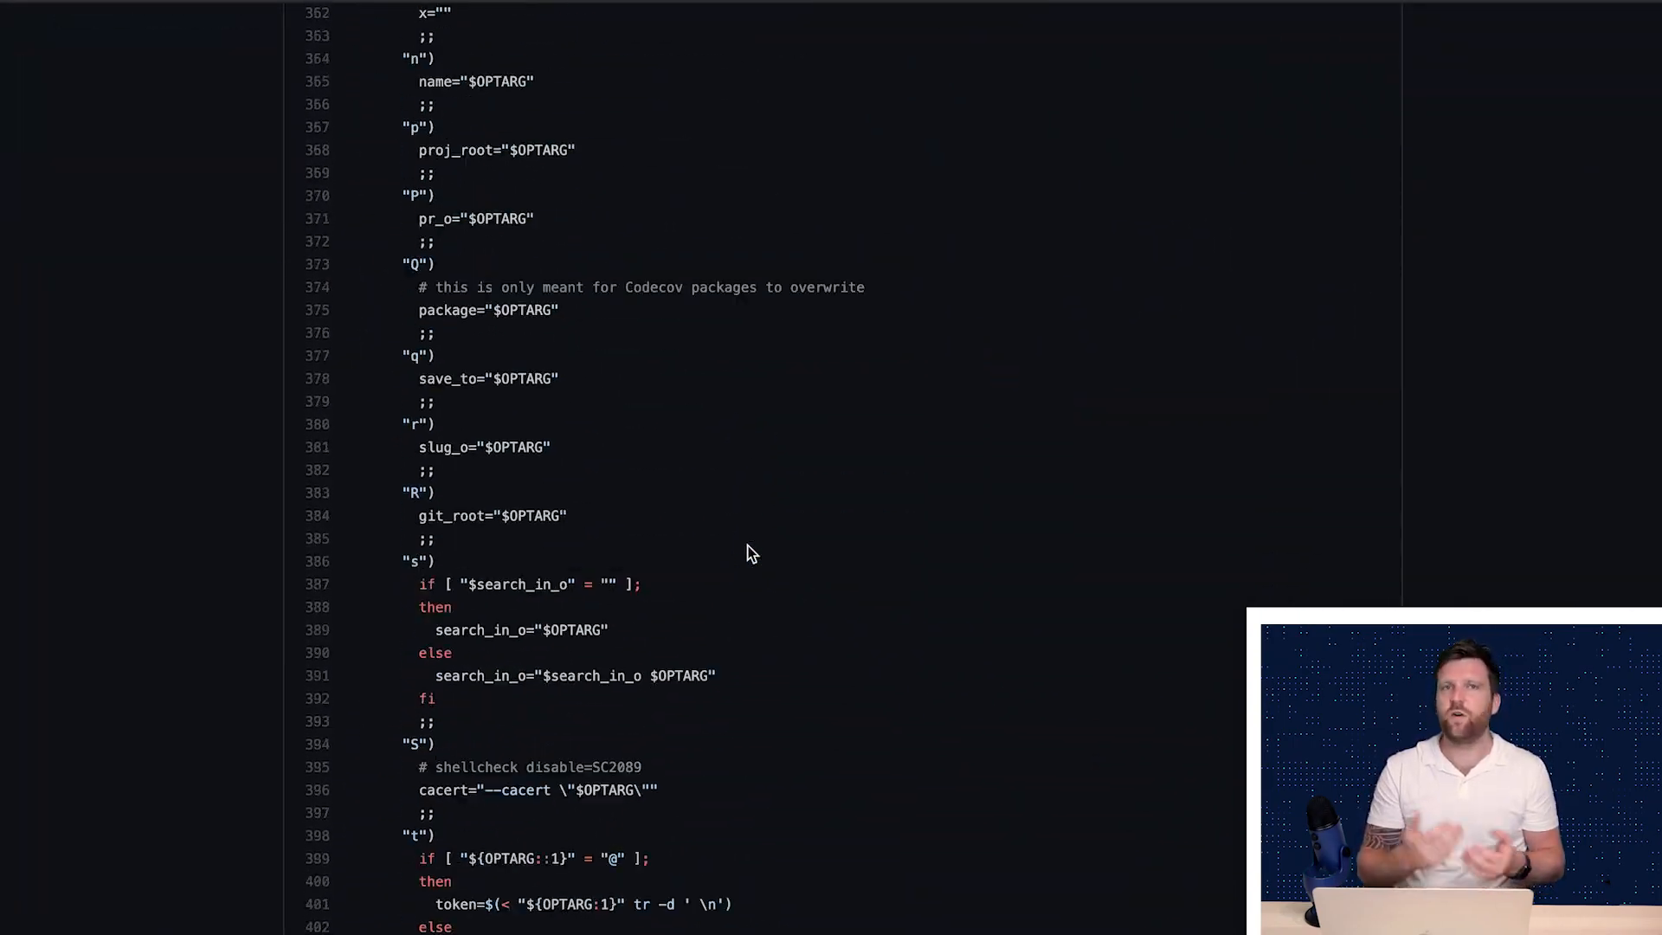
scroll("down", 3)
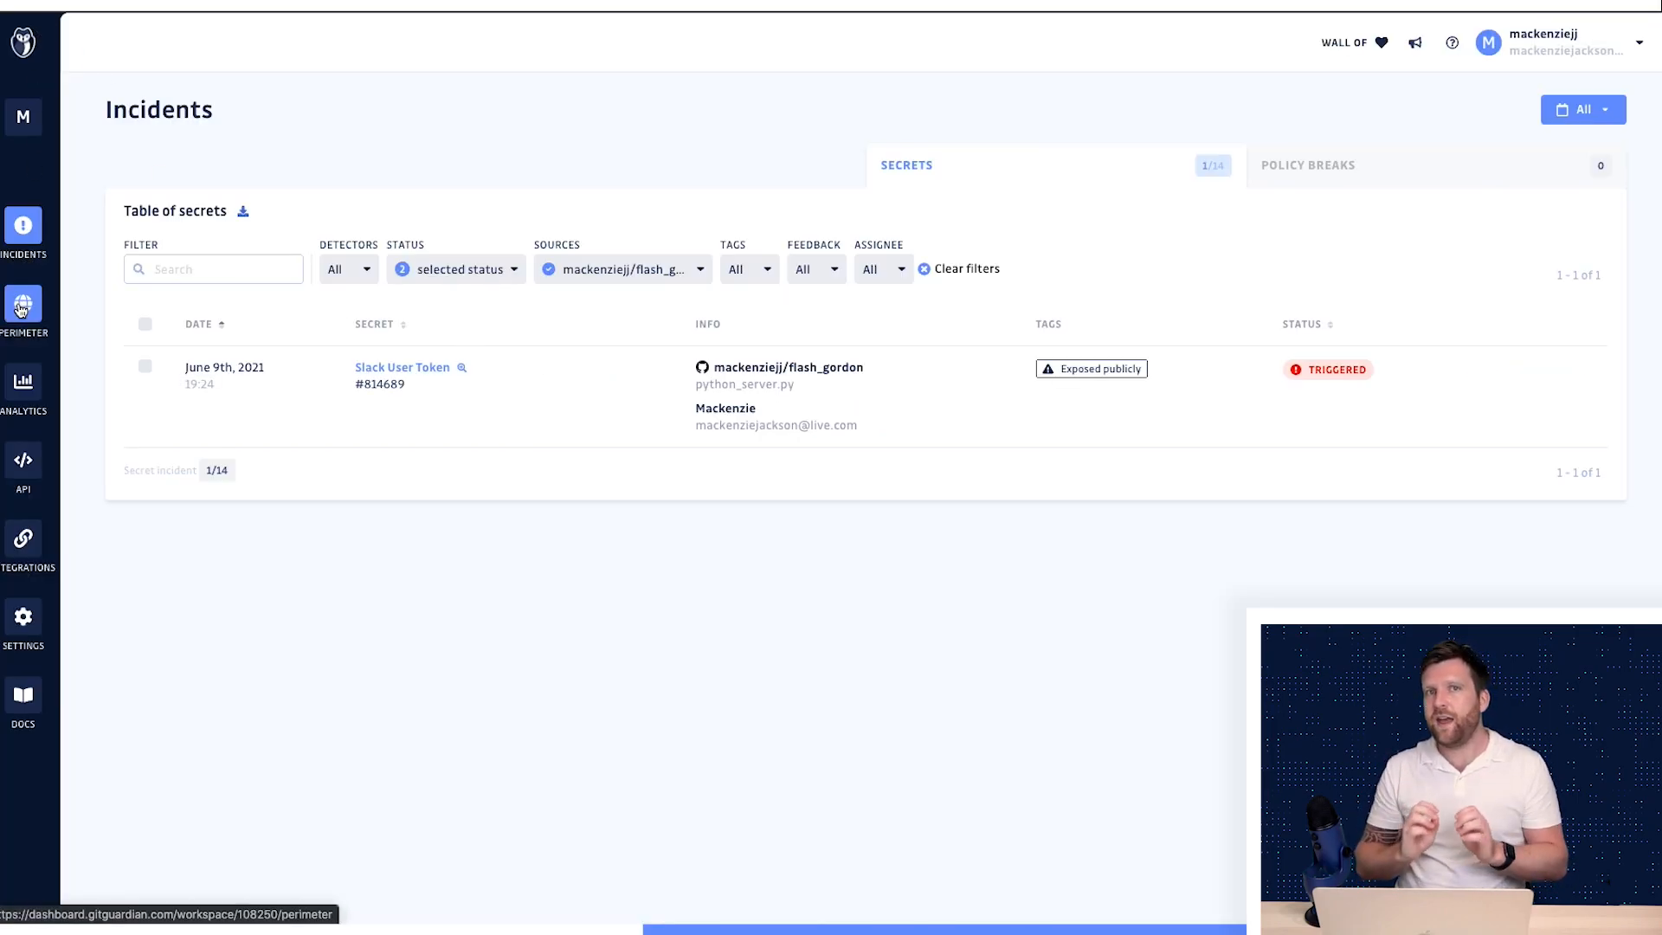
left_click(24, 308)
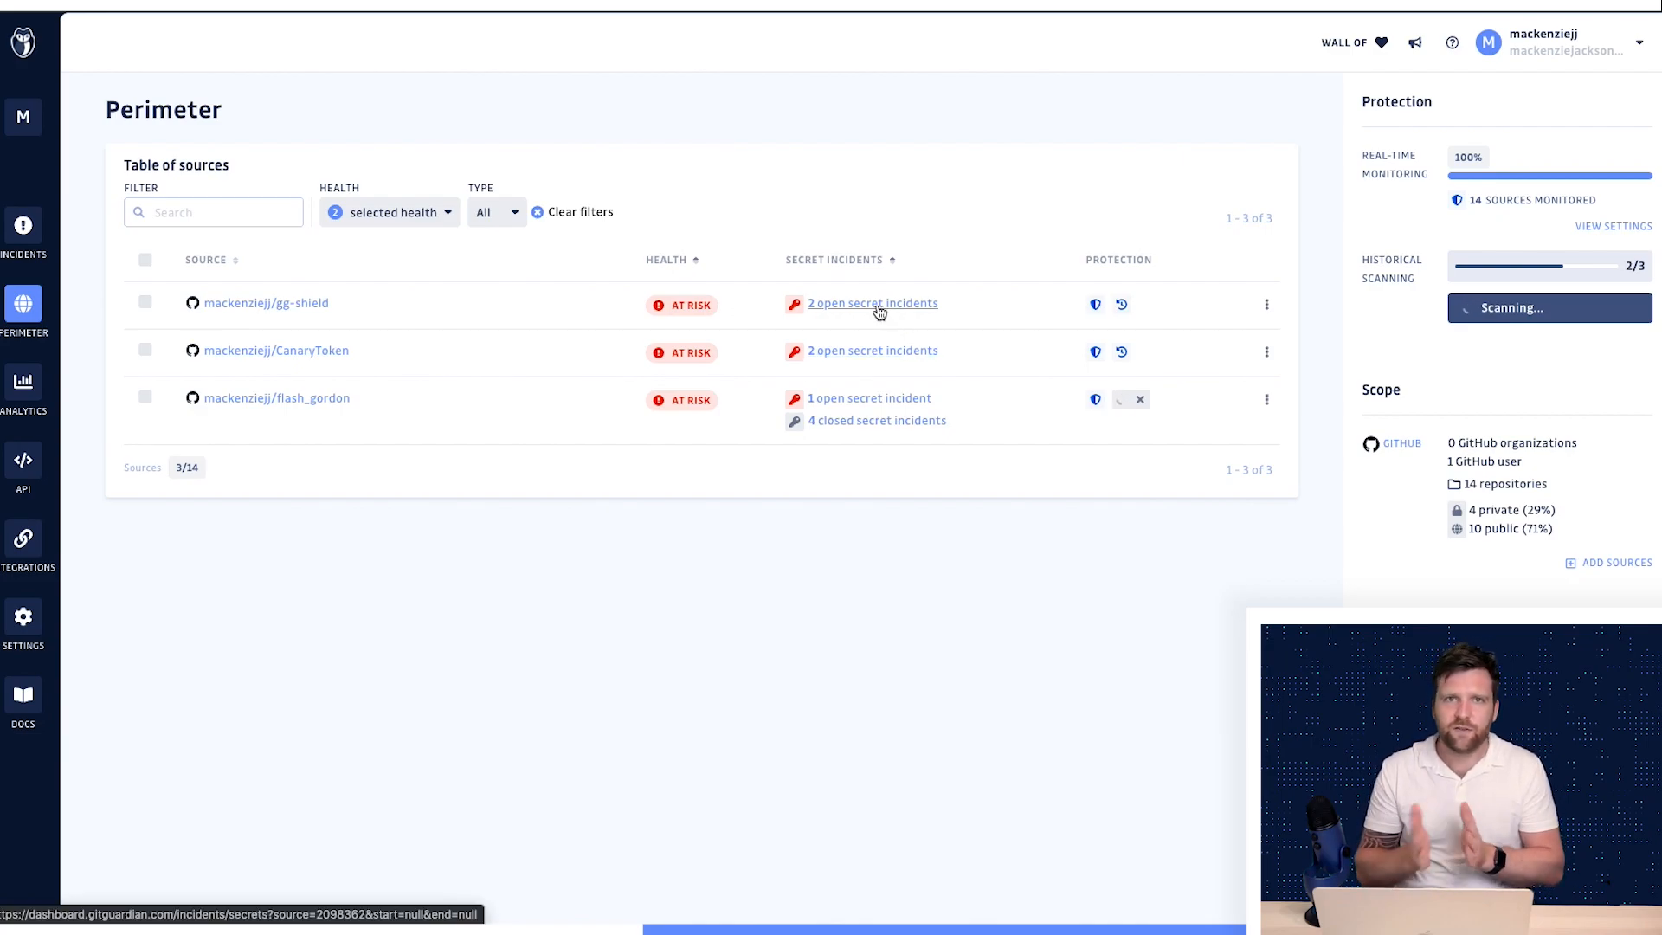
left_click(873, 303)
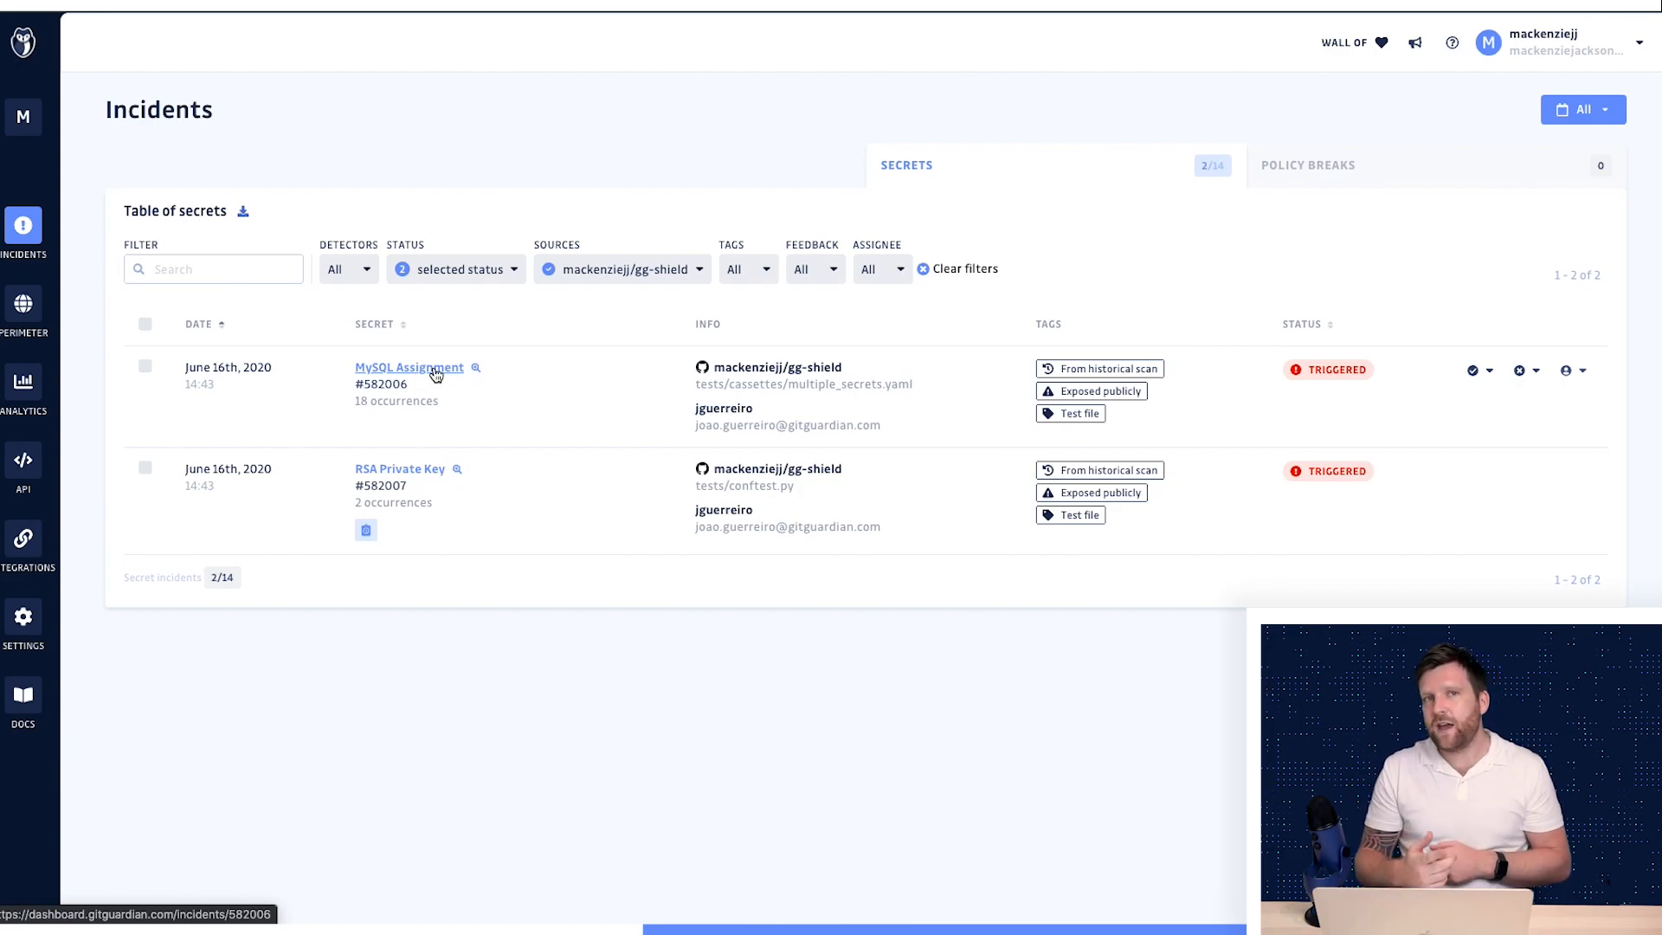
left_click(400, 468)
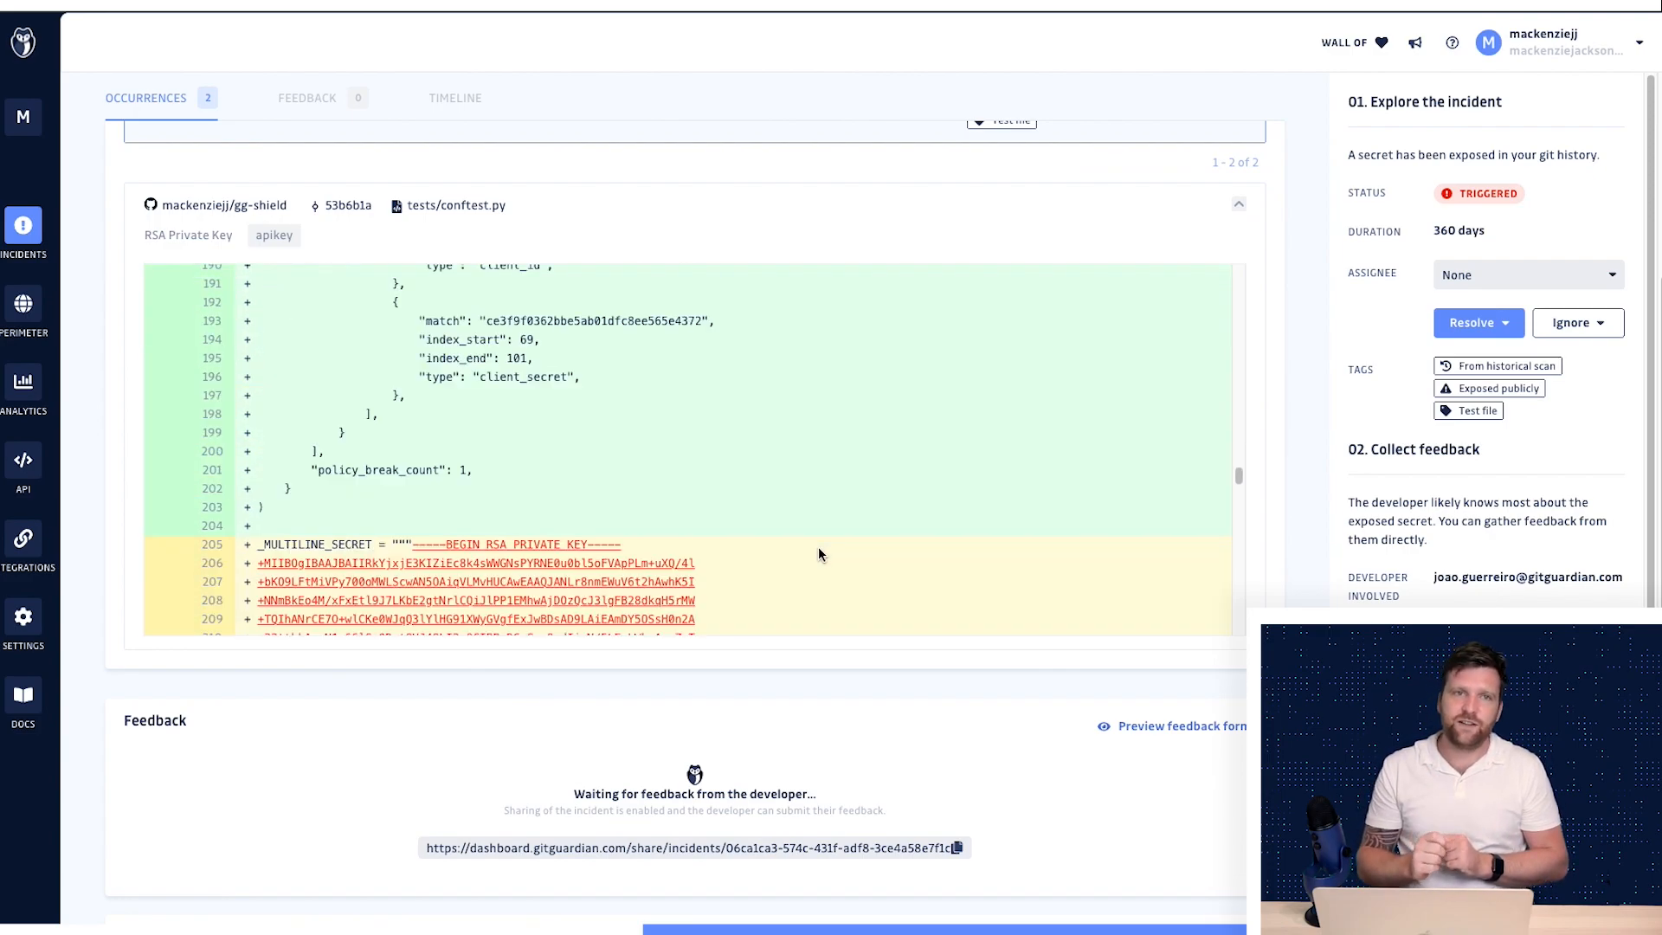
scroll("down", 3)
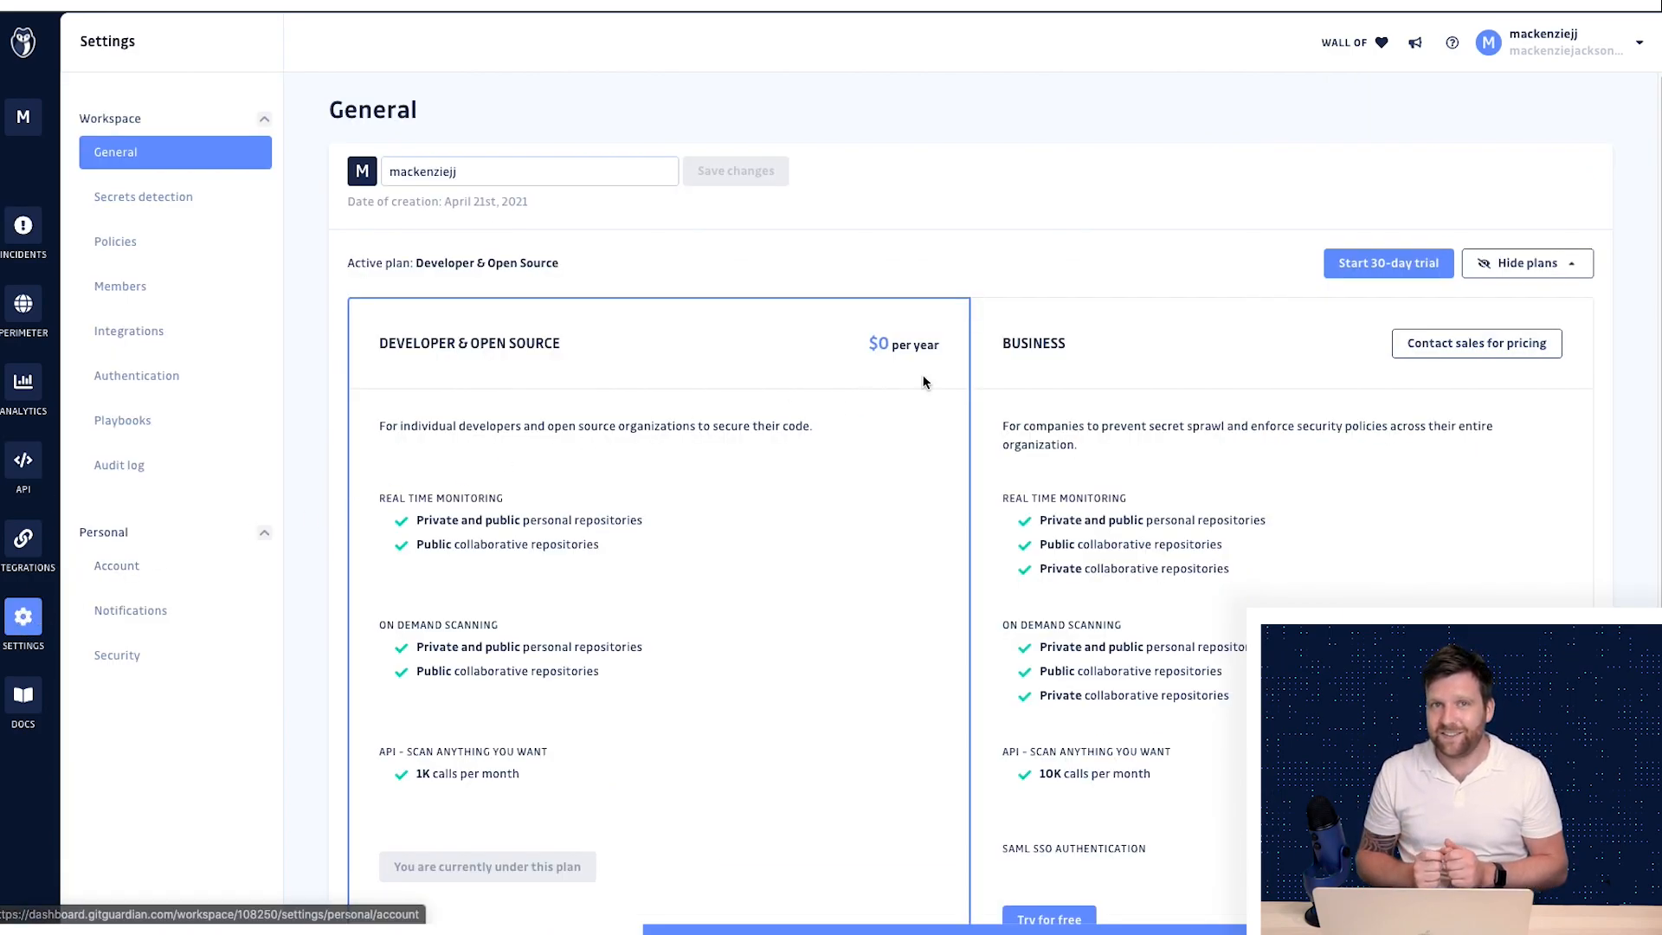
Step: Start and confirm the 30-day Business plan trial, active until July 11th, 2021
left_click(1388, 263)
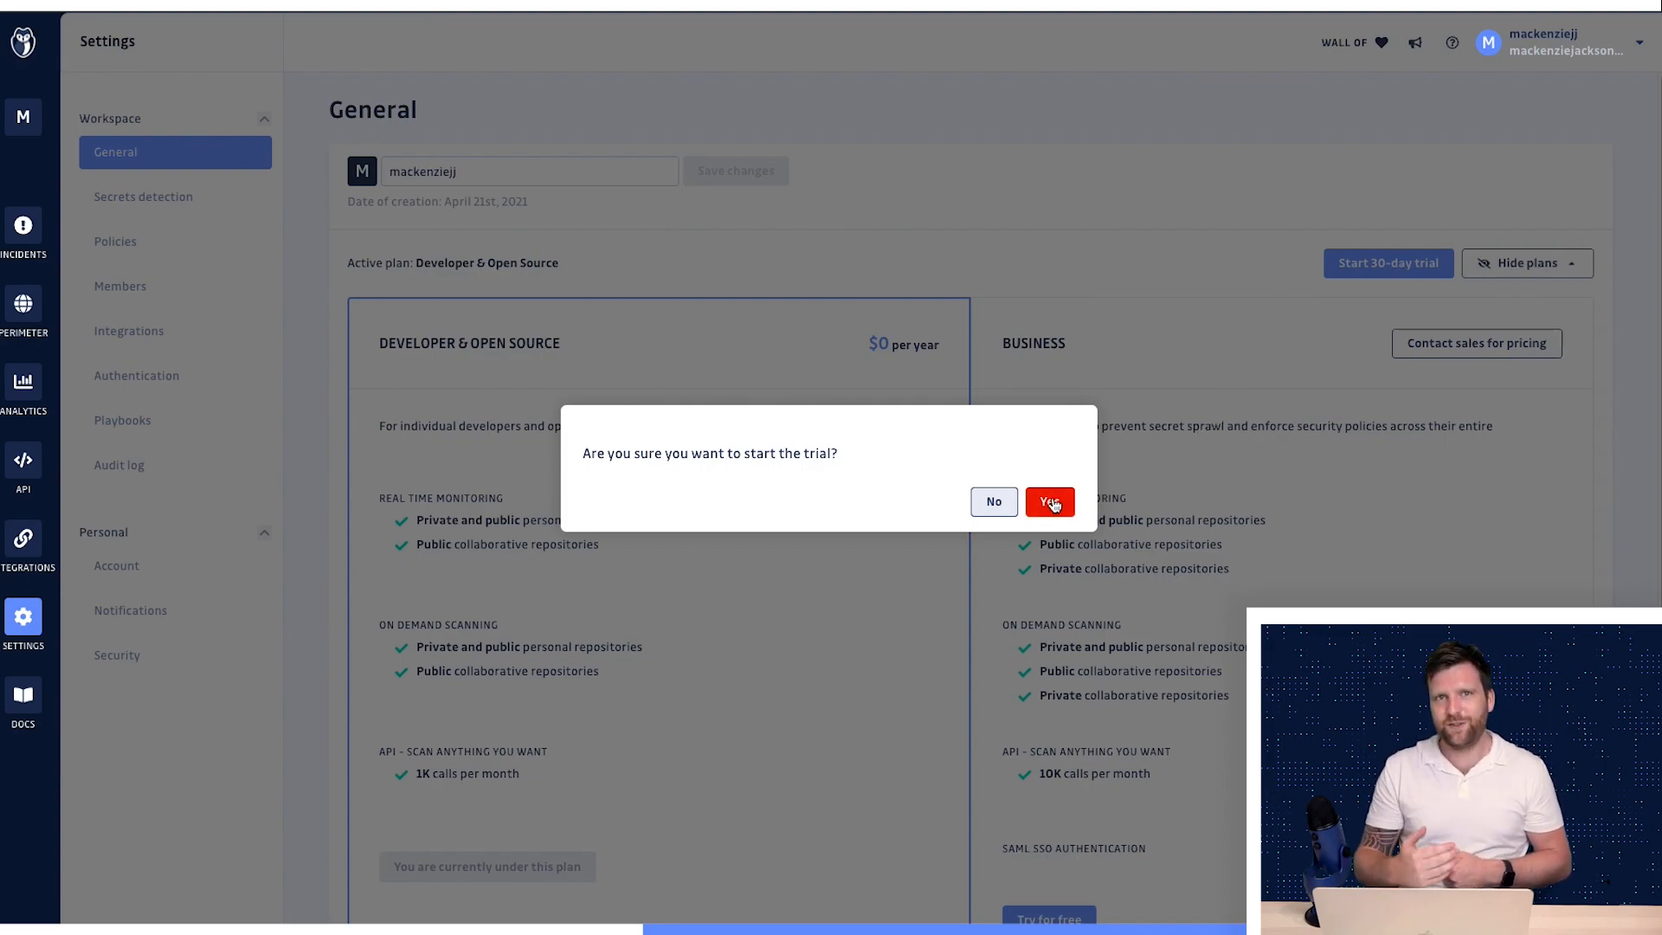
left_click(1049, 501)
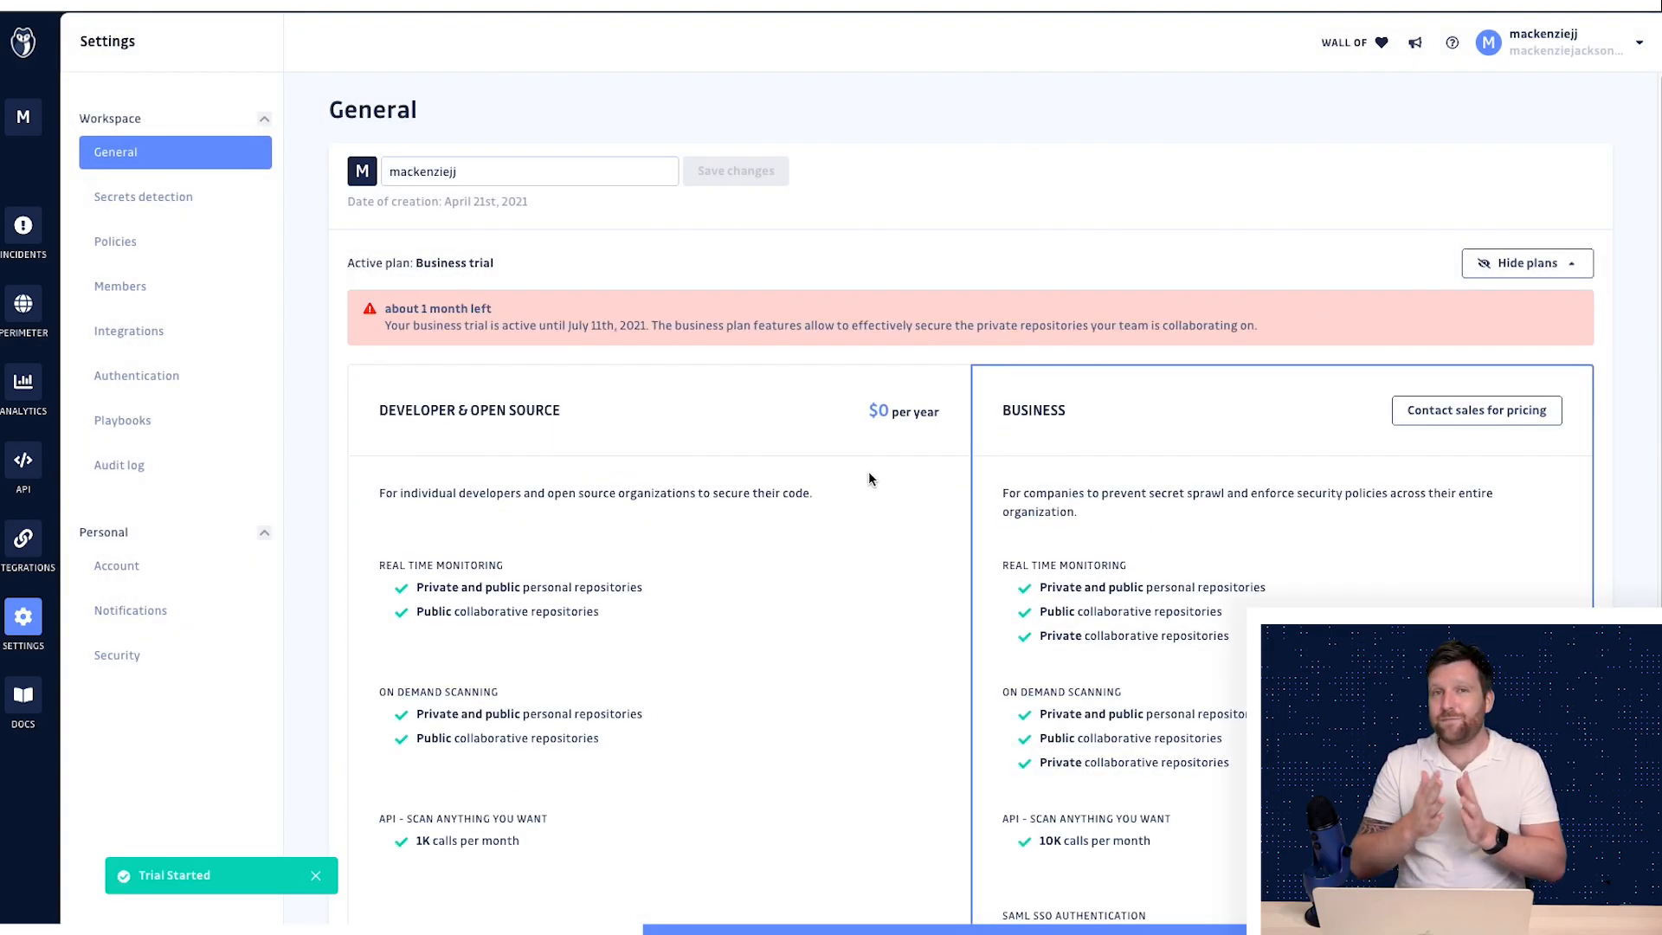